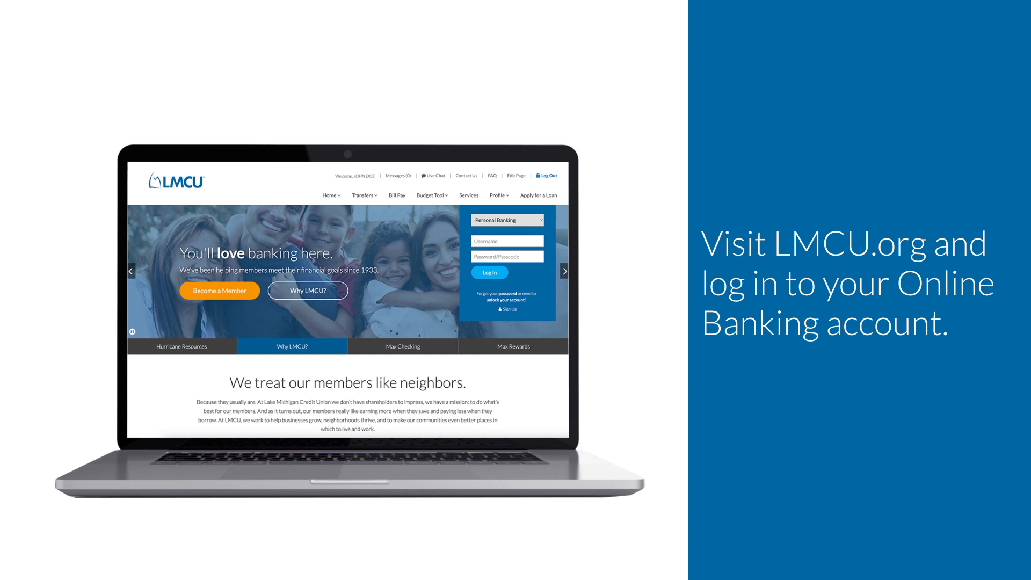
Step: Sign in and go to Services, then Open or Modify a Share under Share Maintenance
{"action": "left_click", "coordinate": [489, 271]}
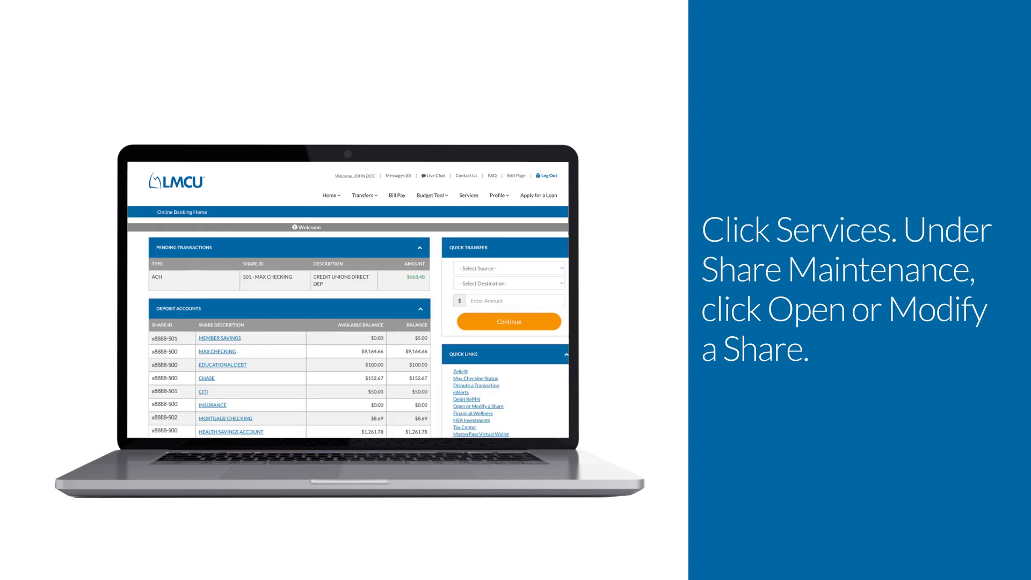
{"action": "left_click", "coordinate": [468, 195]}
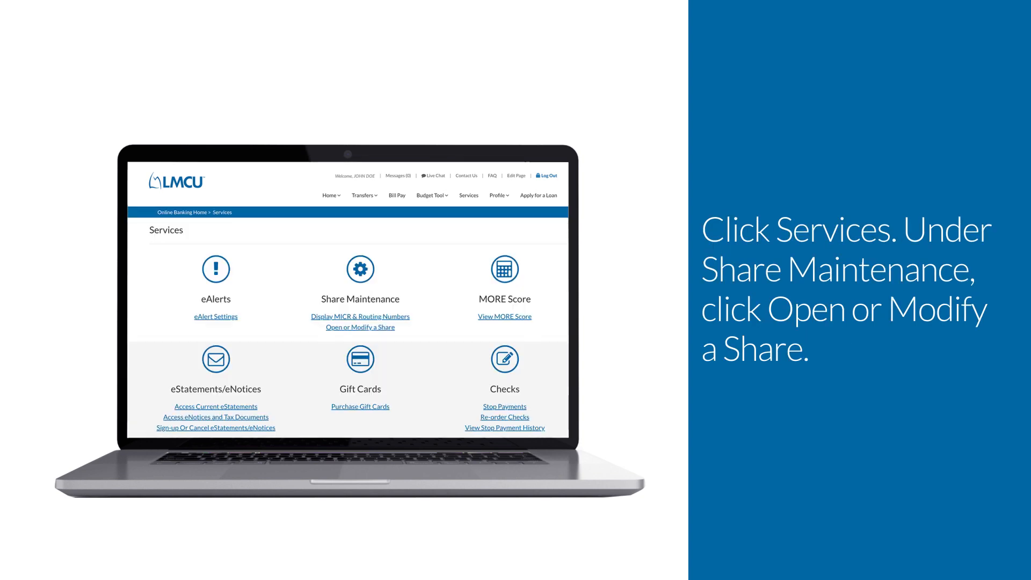
{"action": "left_click", "coordinate": [360, 327]}
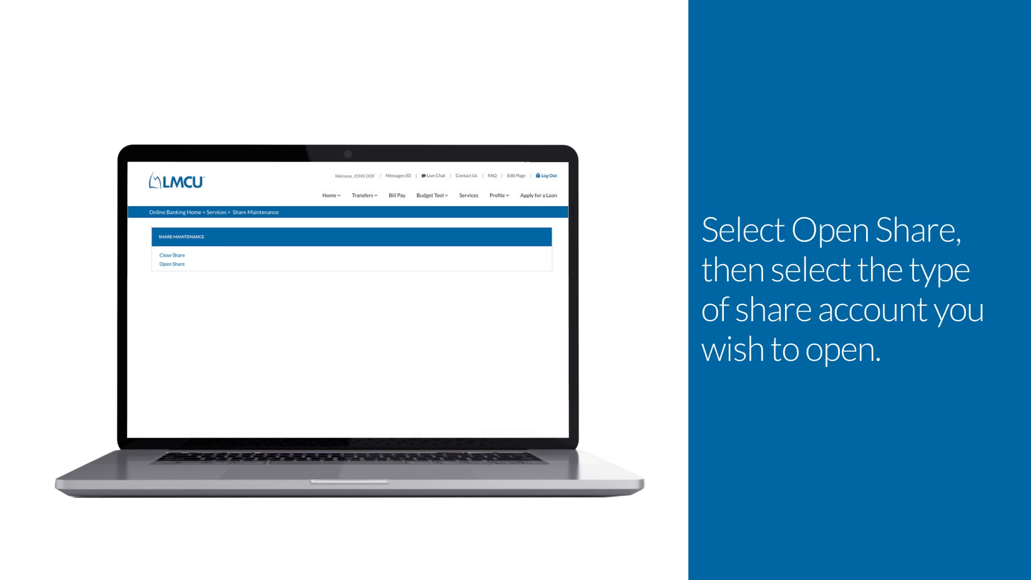
Step: Start a new Sub Savings share funded with $20.00 from member checking
{"action": "left_click", "coordinate": [172, 263]}
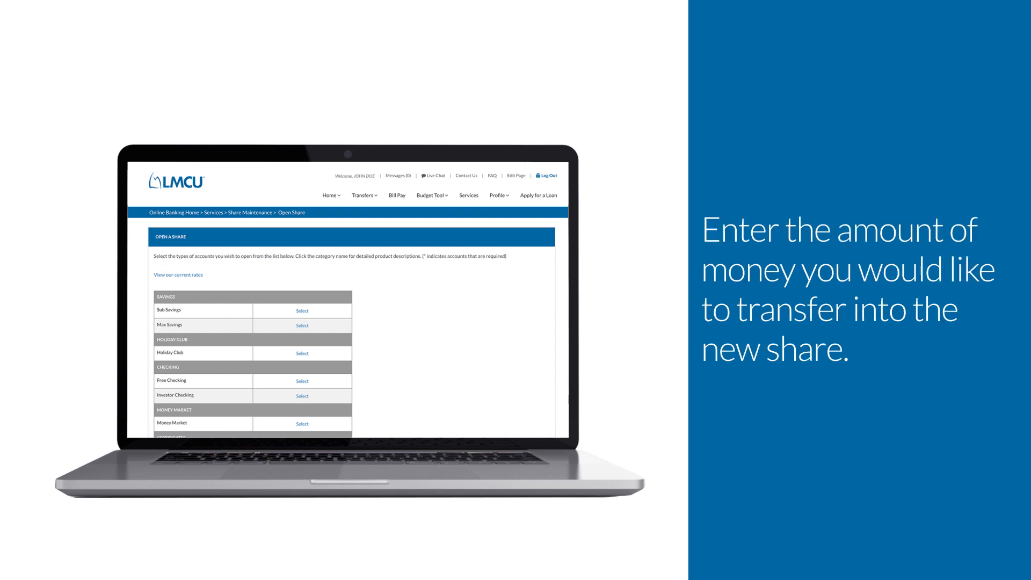
{"action": "left_click", "coordinate": [302, 310]}
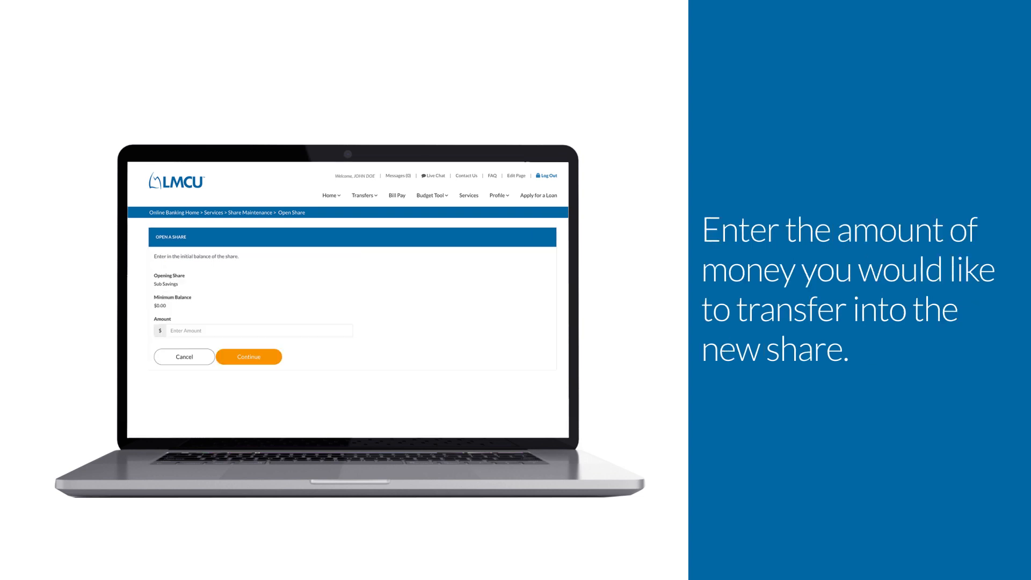
{"action": "type", "text": "20.00"}
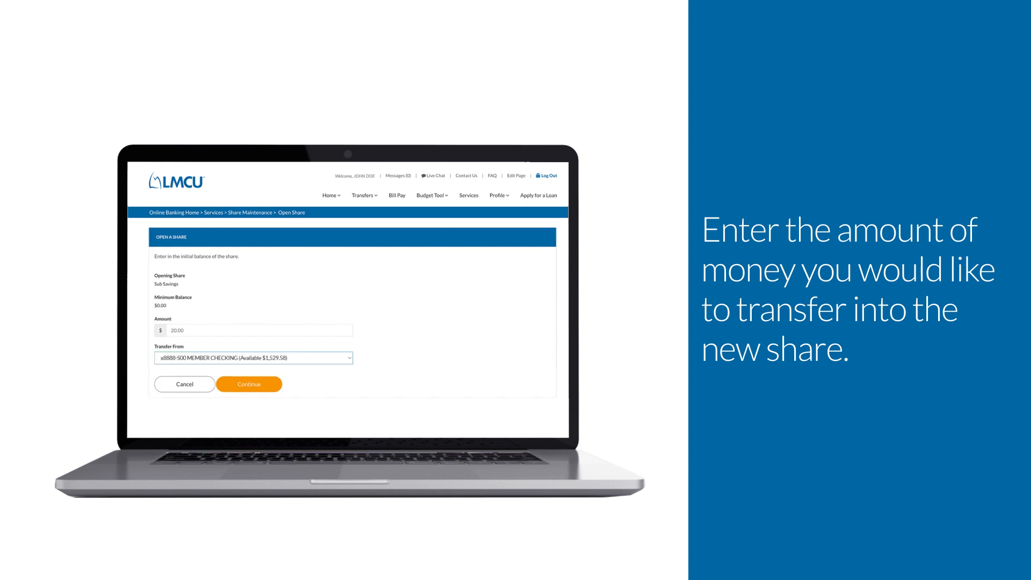
{"action": "left_click", "coordinate": [248, 383]}
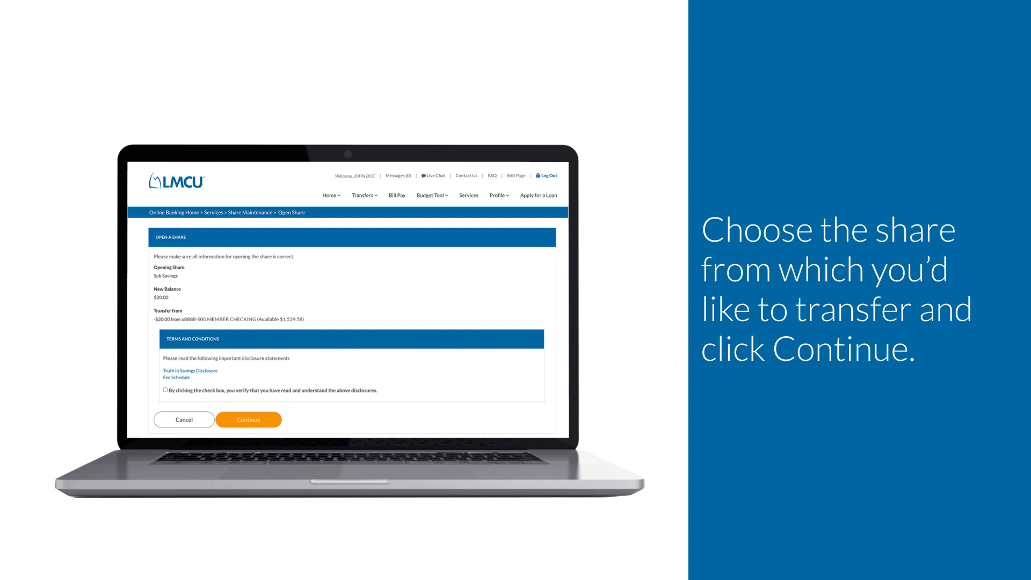
Step: Accept the disclosure terms, open share x8888-511, and return to the account summary
{"action": "left_click", "coordinate": [165, 389]}
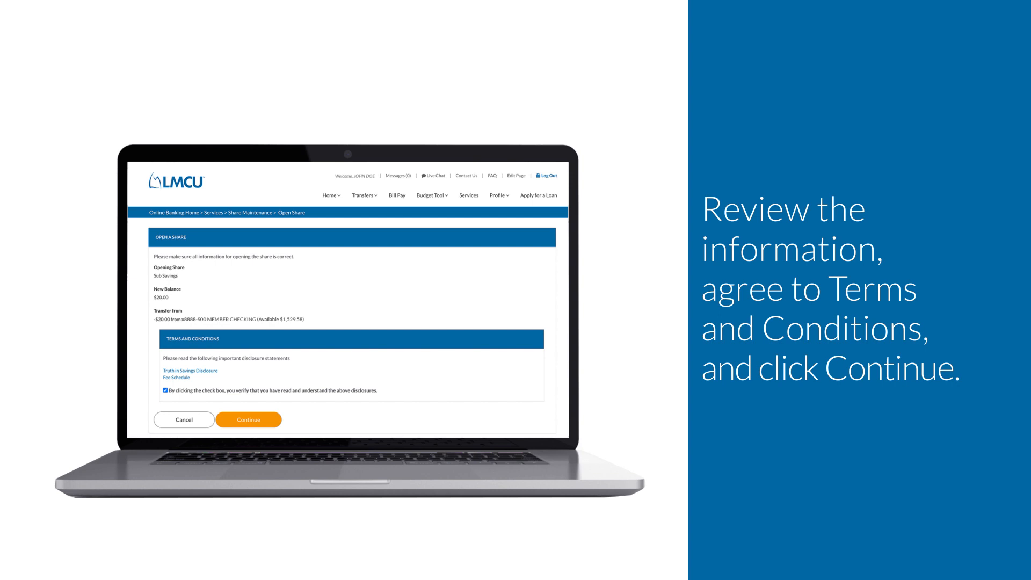
{"action": "left_click", "coordinate": [248, 419]}
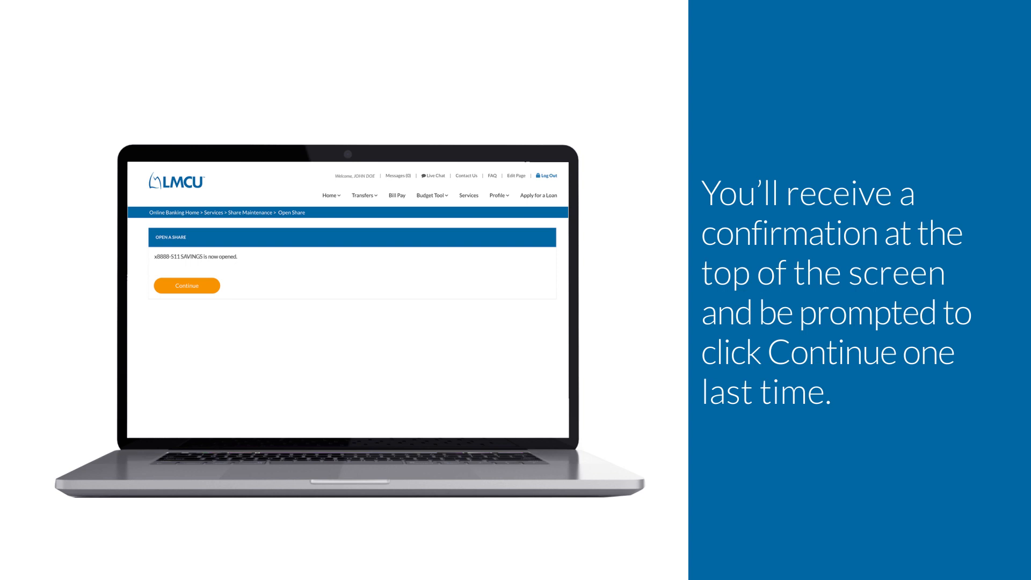
{"action": "left_click", "coordinate": [187, 285]}
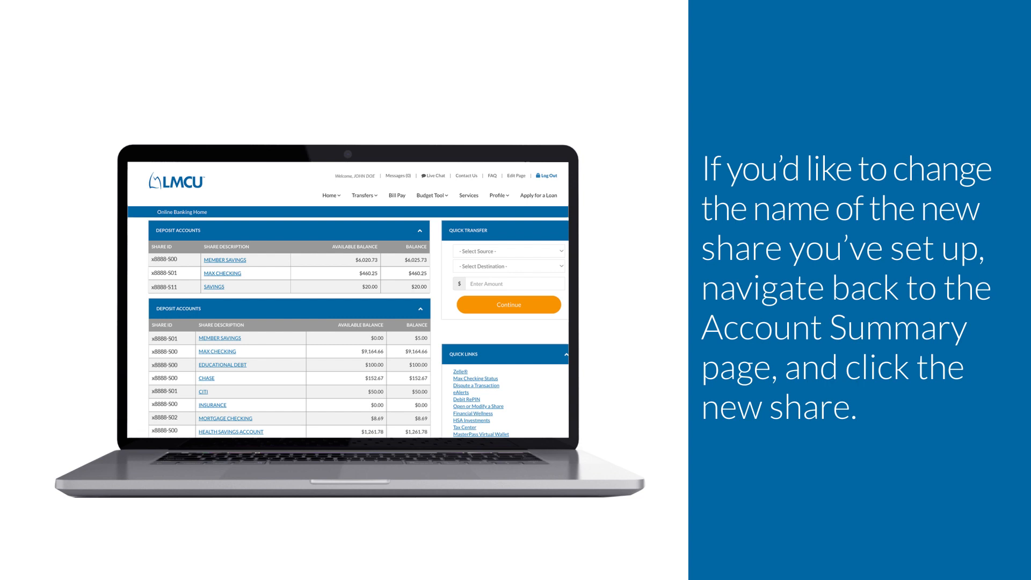
Step: Change the SAVINGS share x8888-511 nickname to 'VACATION FUND' and save
{"action": "left_click", "coordinate": [214, 286]}
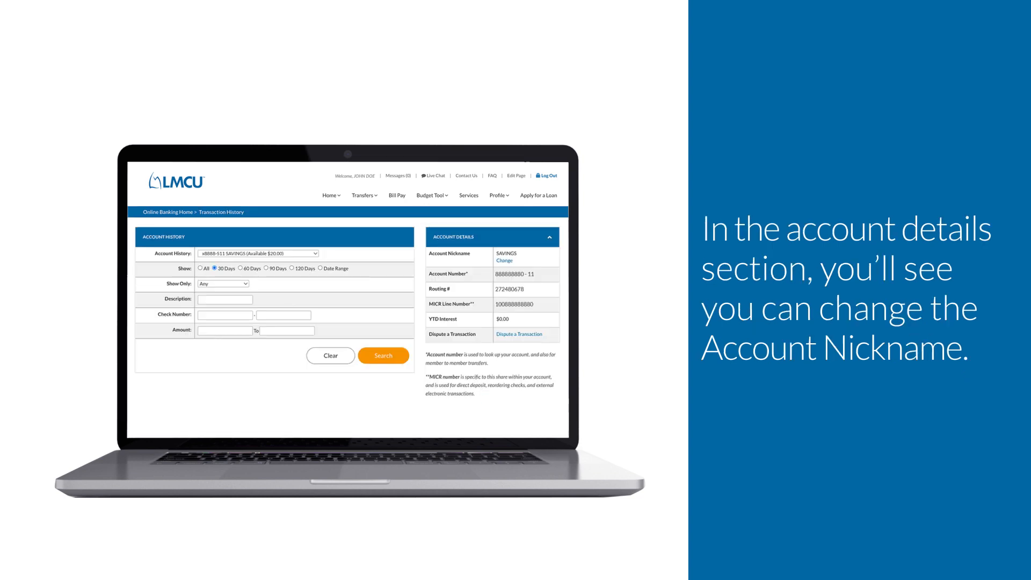
{"action": "left_click", "coordinate": [504, 260]}
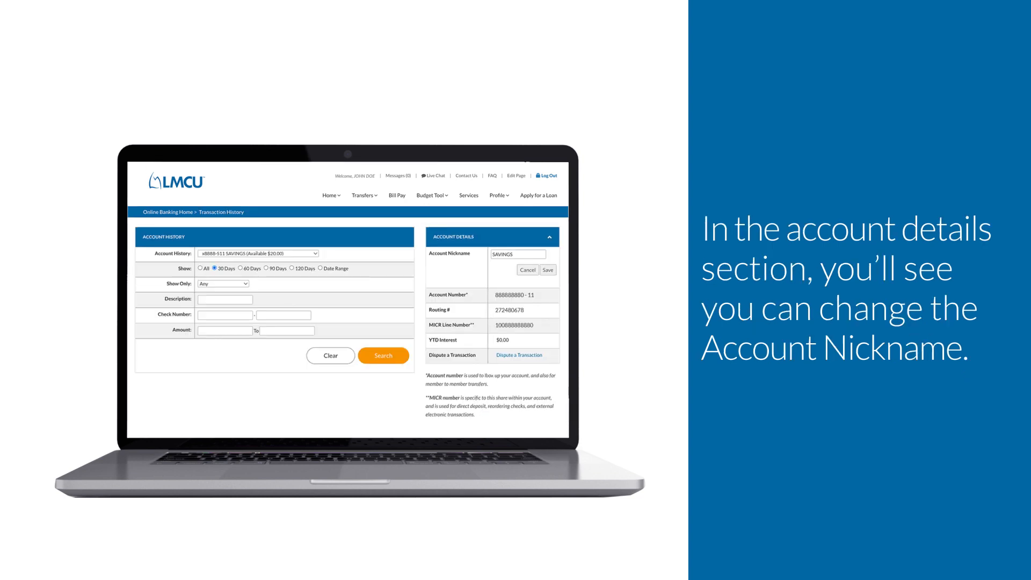
{"action": "type", "text": "VACATION FUND"}
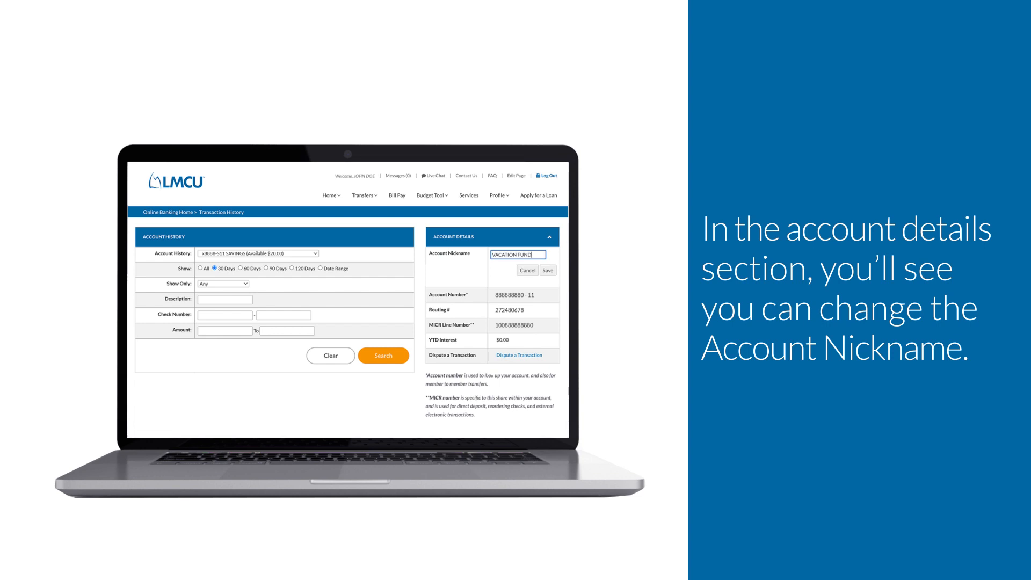
{"action": "left_click", "coordinate": [548, 270]}
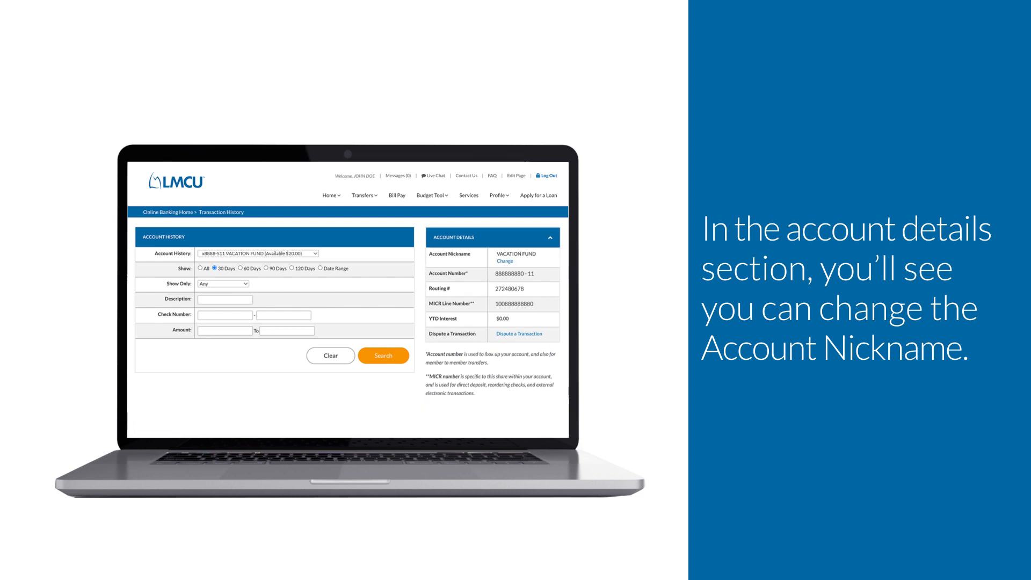